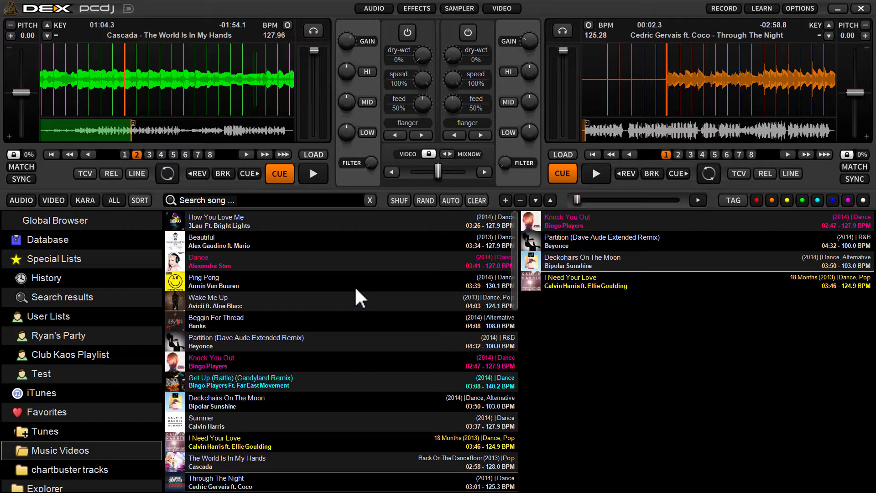
{"action": "mouse_move", "coordinate": [288, 262]}
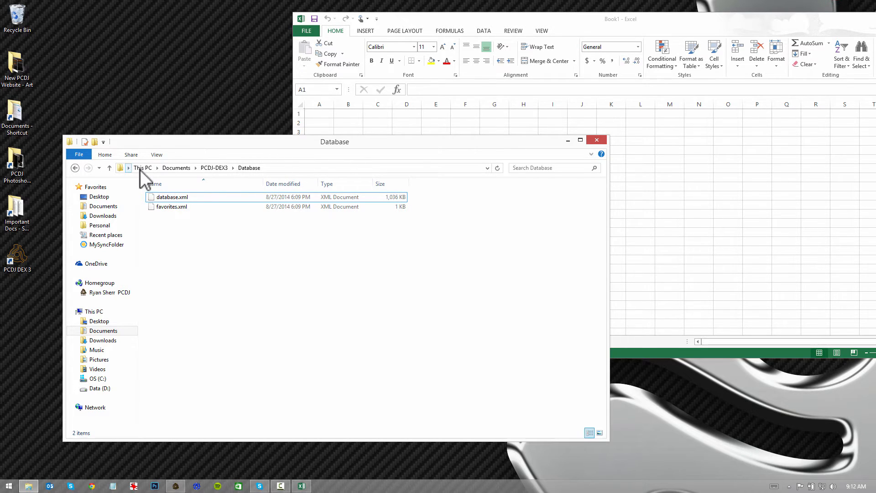
Navigate from This PC through Documents and PCDJ-DEX3 into the Database folder.
{"action": "left_click", "coordinate": [142, 168]}
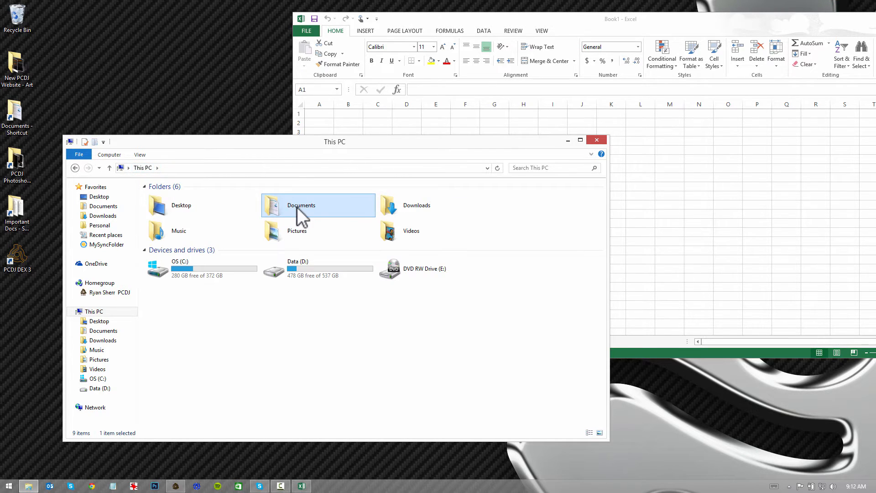
{"action": "double_click", "coordinate": [302, 205]}
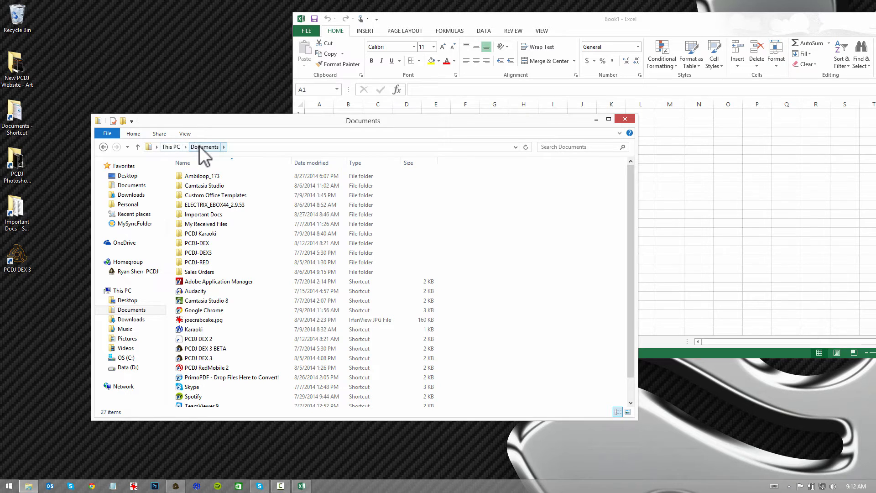
{"action": "left_click", "coordinate": [198, 252]}
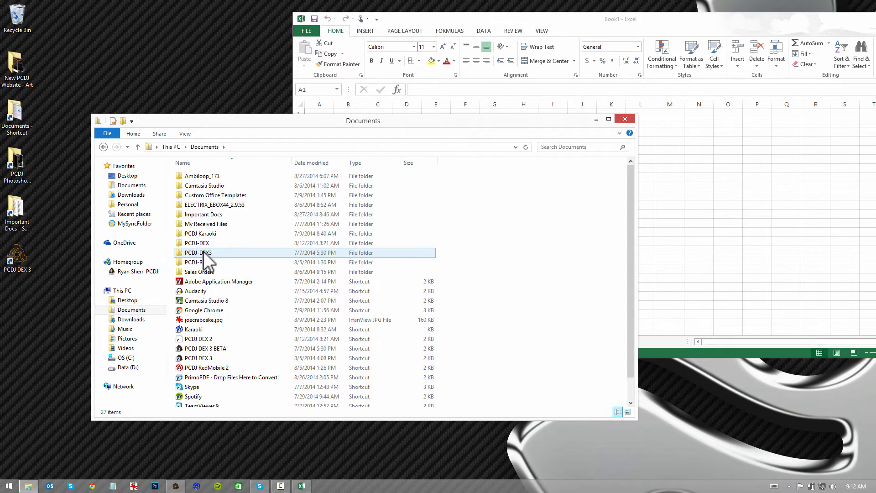
{"action": "double_click", "coordinate": [195, 253]}
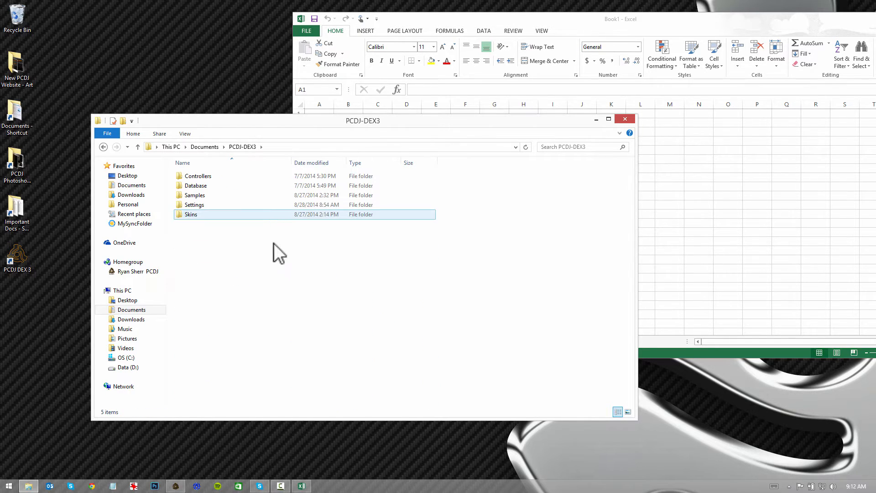
{"action": "left_click", "coordinate": [198, 176]}
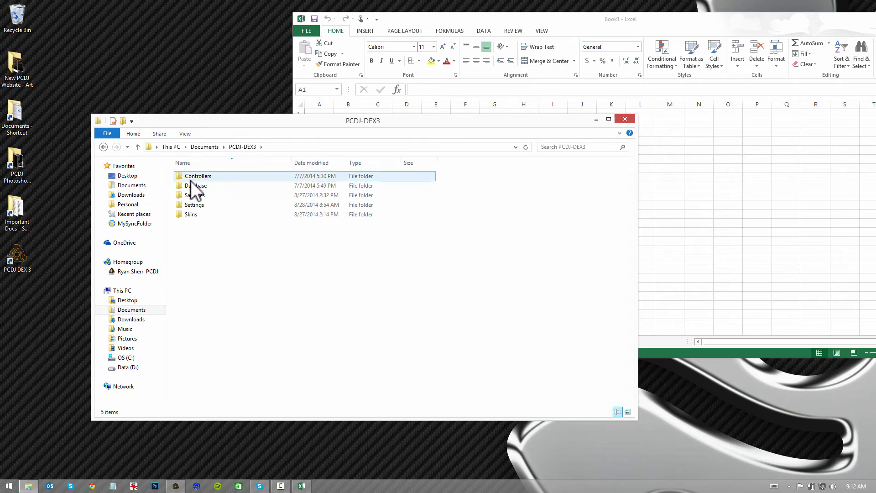
{"action": "left_click", "coordinate": [194, 205]}
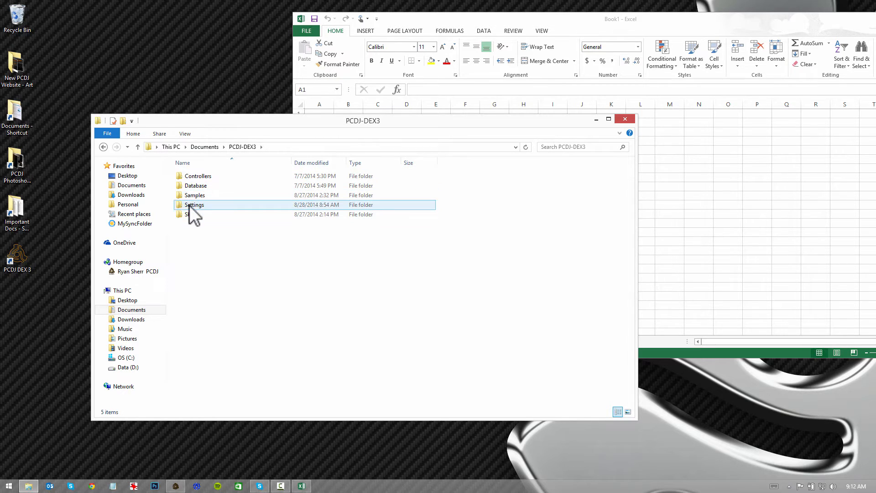
{"action": "left_click", "coordinate": [196, 185]}
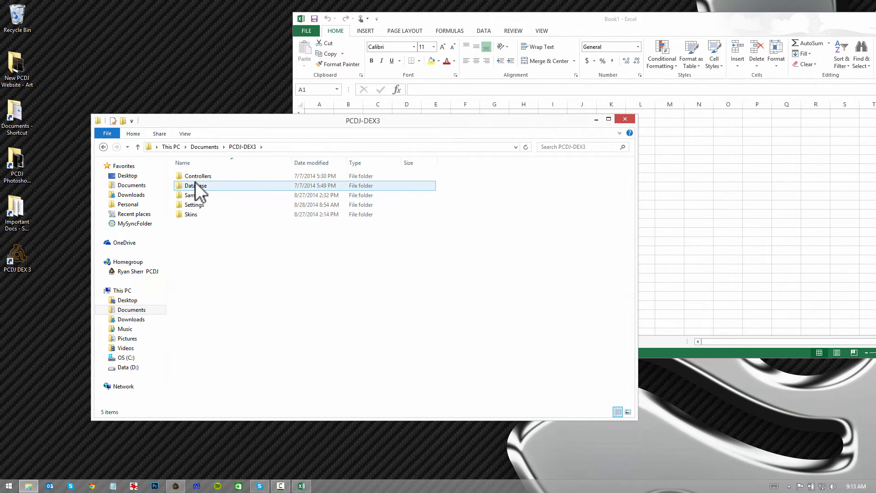
{"action": "double_click", "coordinate": [195, 186]}
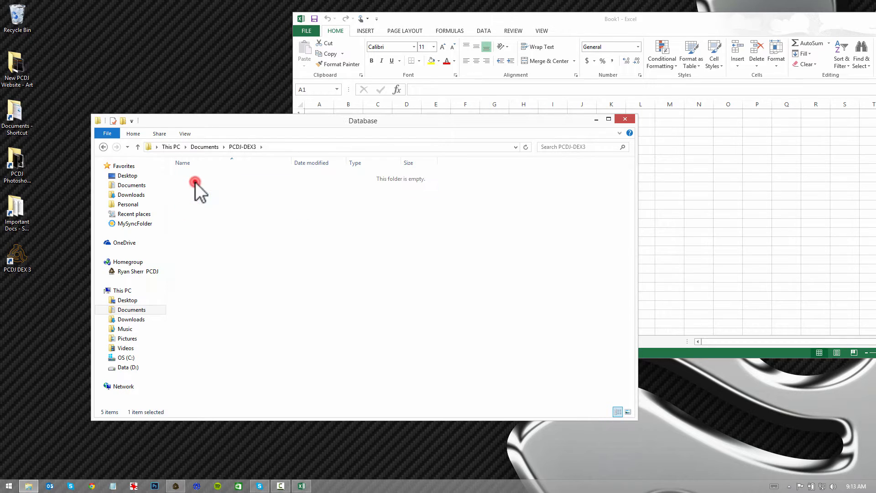
{"action": "double_click", "coordinate": [195, 182]}
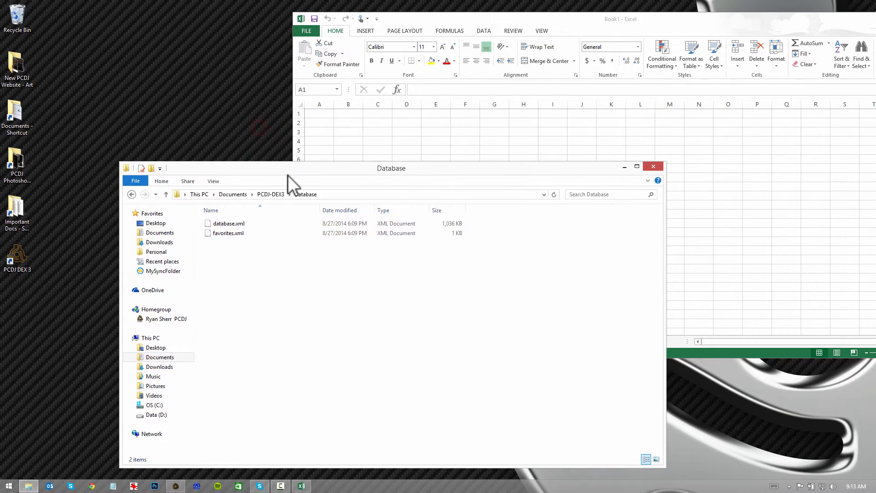
{"action": "left_click", "coordinate": [226, 223]}
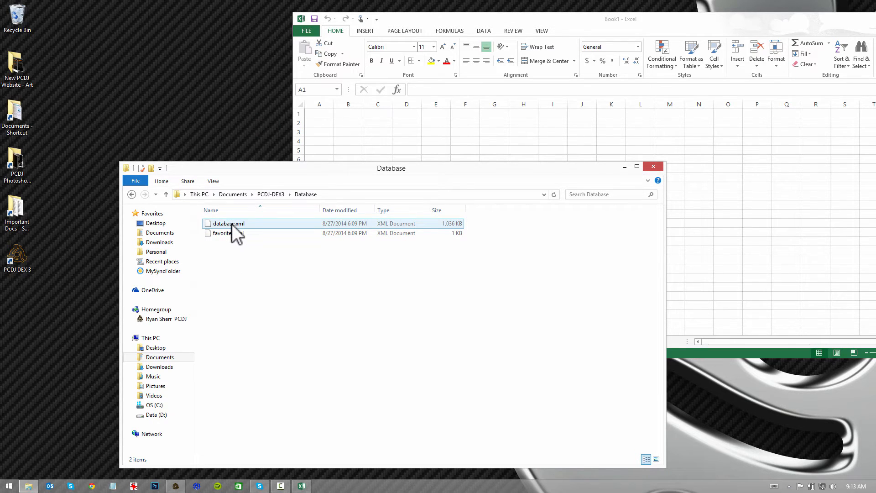
{"action": "left_click", "coordinate": [228, 233]}
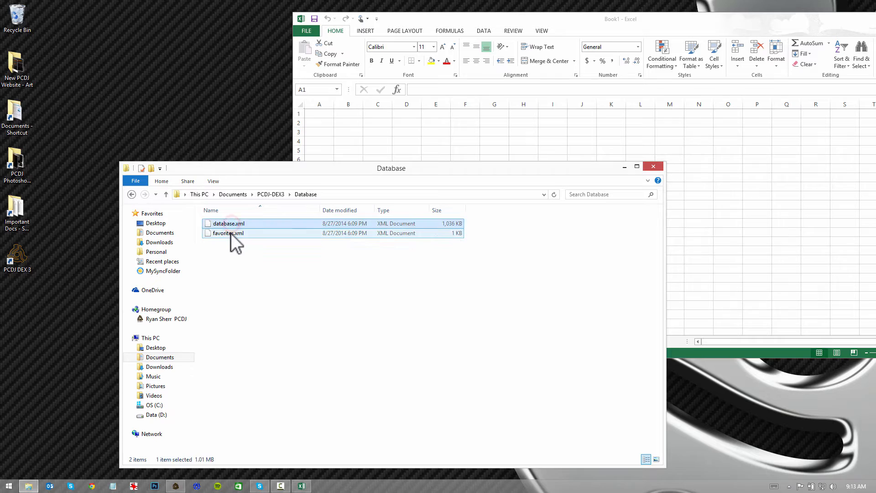
{"action": "left_click", "coordinate": [228, 233]}
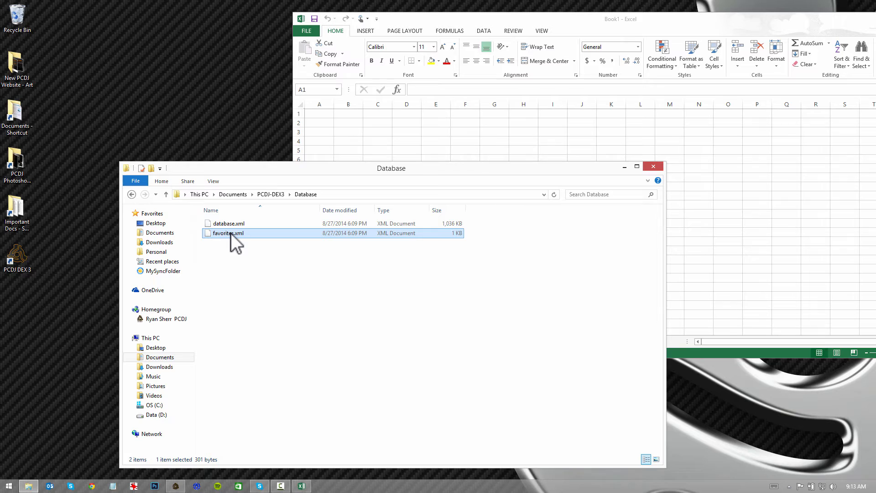
{"action": "mouse_move", "coordinate": [236, 252]}
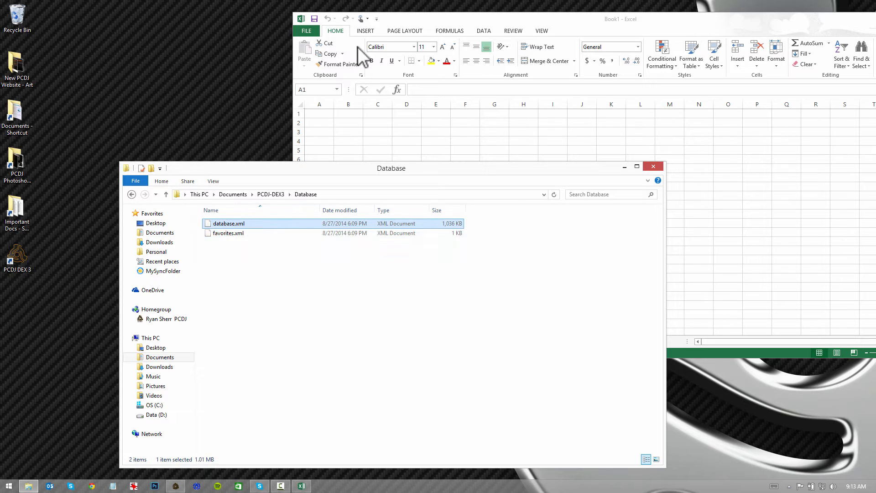
{"action": "left_click", "coordinate": [607, 20]}
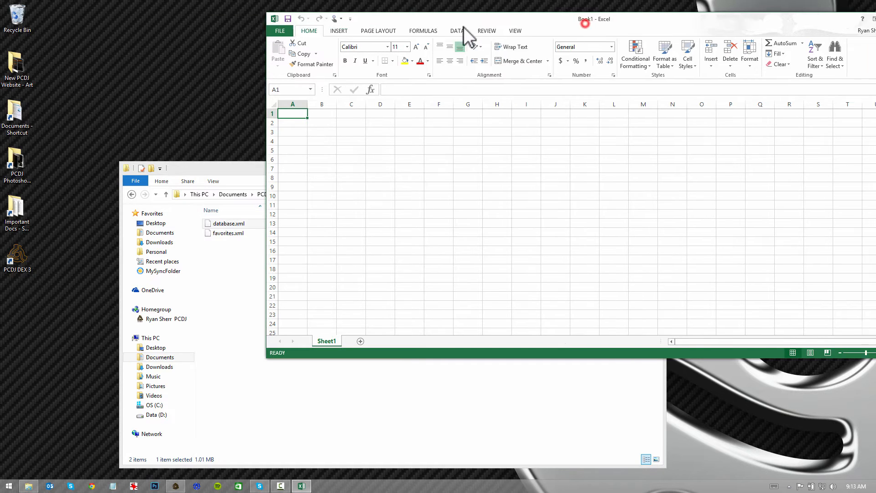
{"action": "left_click_drag", "start_coordinate": [594, 18], "coordinate": [617, 32]}
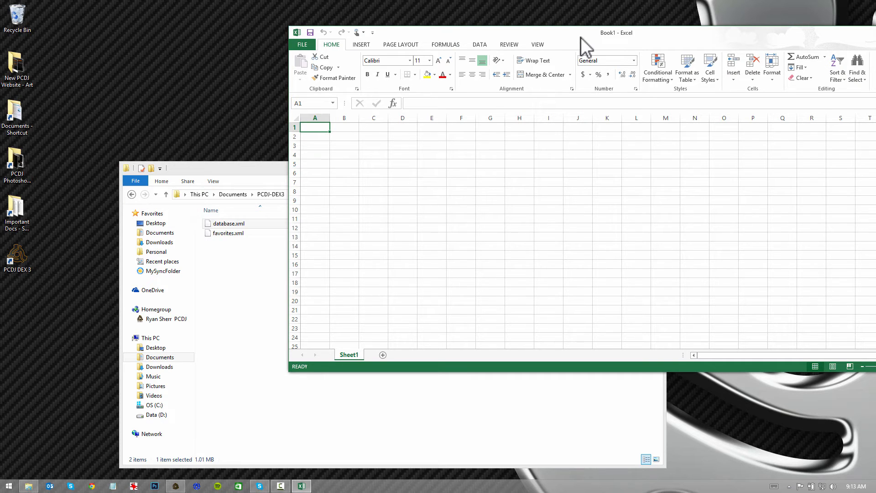
{"action": "mouse_move", "coordinate": [570, 45]}
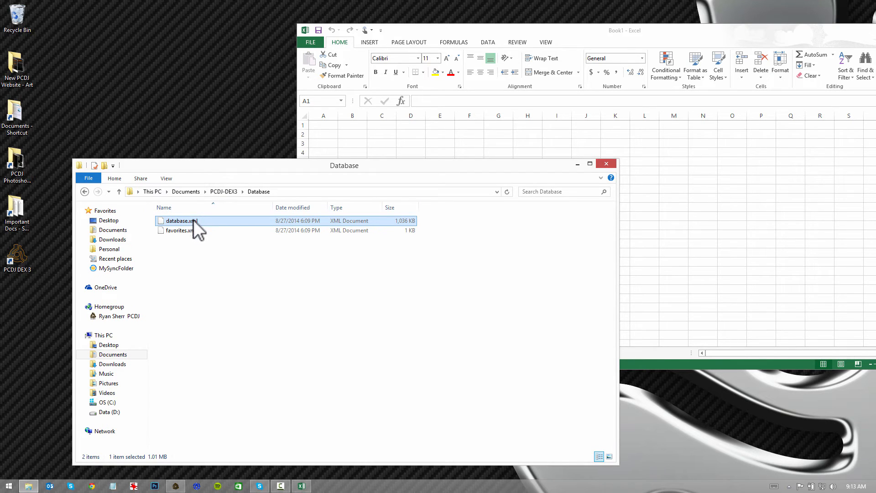
{"action": "mouse_move", "coordinate": [182, 232]}
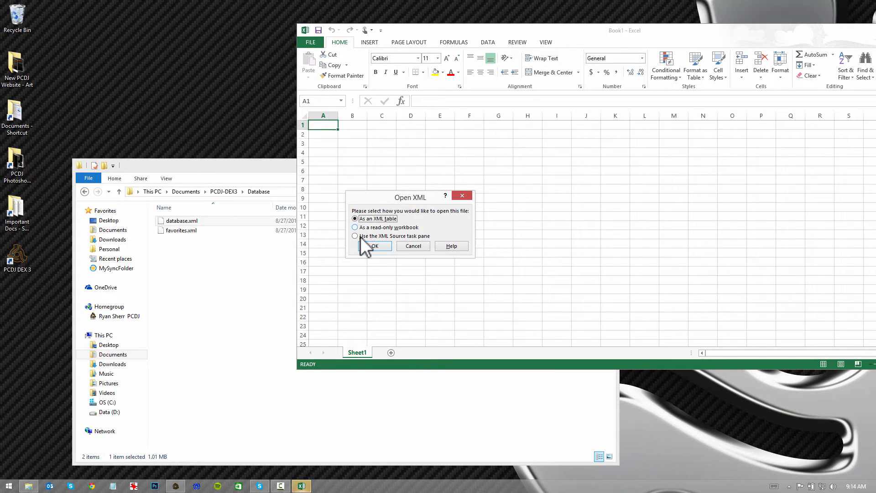
{"action": "mouse_move", "coordinate": [425, 215]}
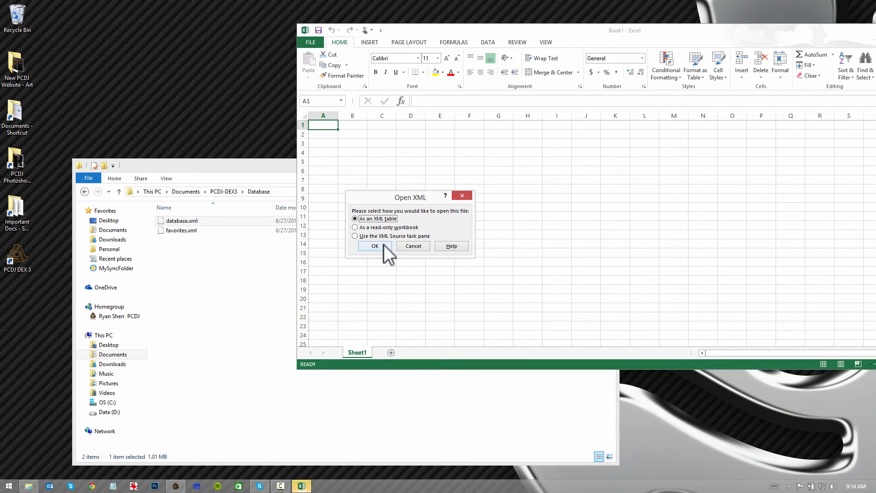
Confirm opening database.xml 'As an XML table' in the Open XML dialog.
{"action": "left_click", "coordinate": [375, 246]}
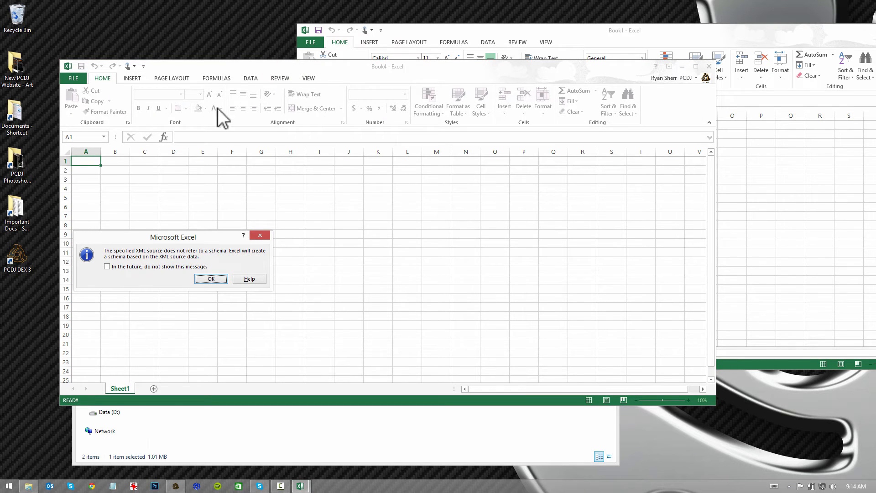
Move the schema notice to the sheet centre and accept creating a schema from the XML.
{"action": "left_click_drag", "start_coordinate": [172, 237], "coordinate": [207, 225]}
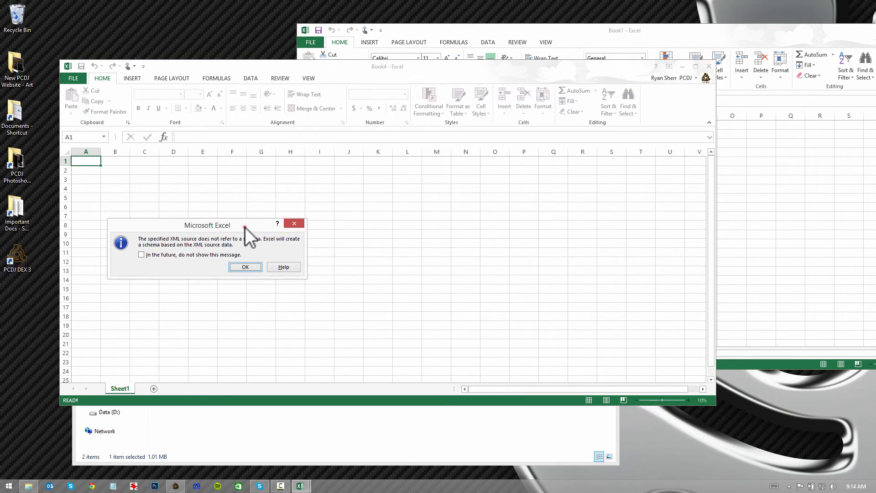
{"action": "left_click_drag", "start_coordinate": [207, 225], "coordinate": [349, 203]}
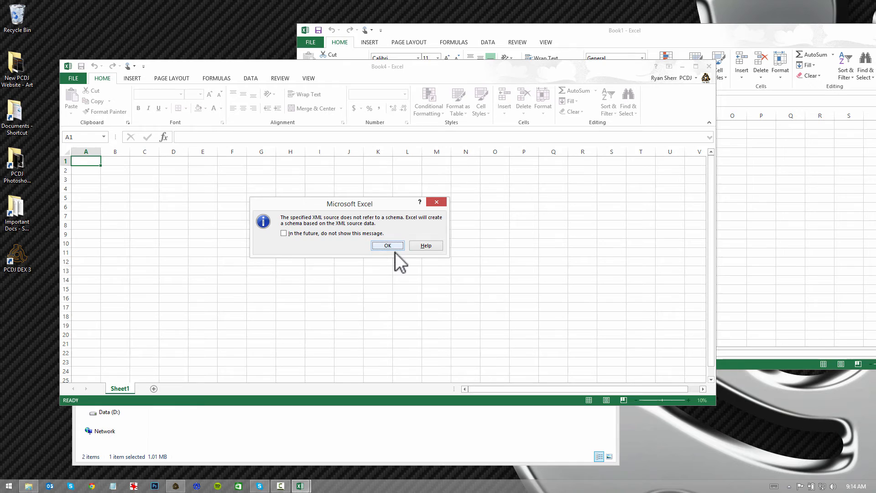
{"action": "left_click", "coordinate": [388, 246]}
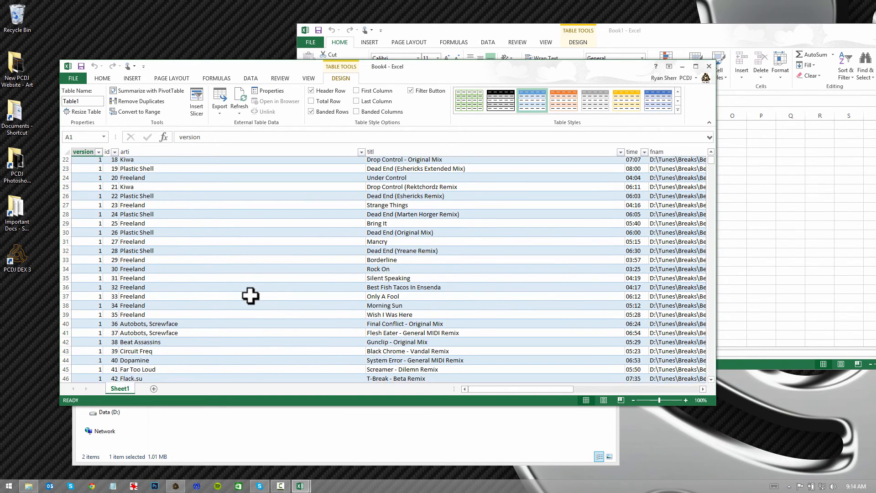
Scroll down Table1 past row 90 to check the arti, titl, time and fnam columns.
{"action": "scroll", "scroll_direction": "down", "scroll_amount": 3}
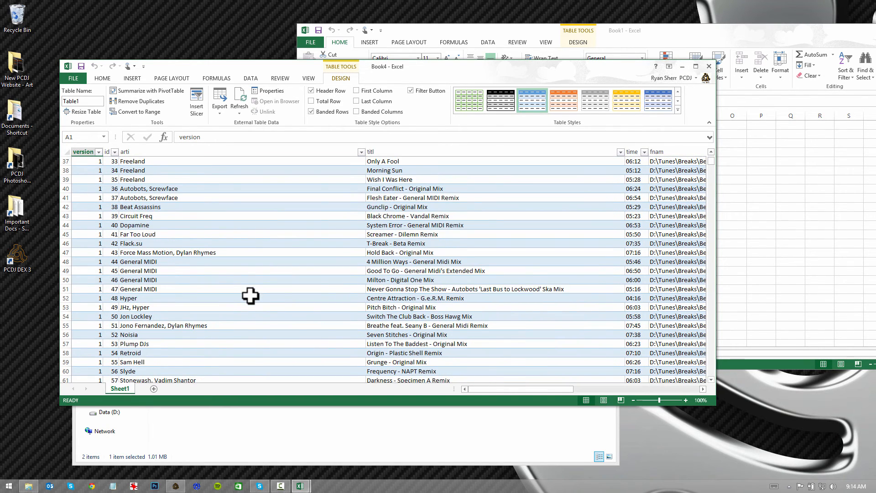
{"action": "scroll", "scroll_direction": "down", "scroll_amount": 3}
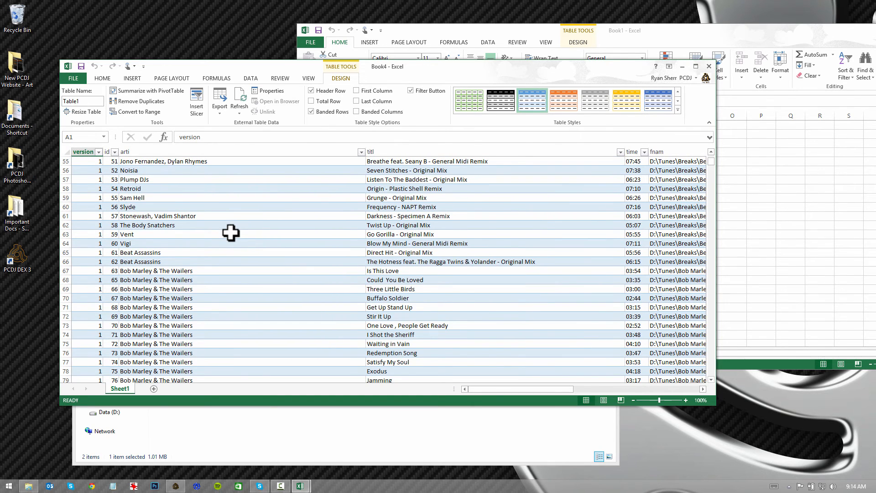
{"action": "scroll", "scroll_direction": "down", "scroll_amount": 3}
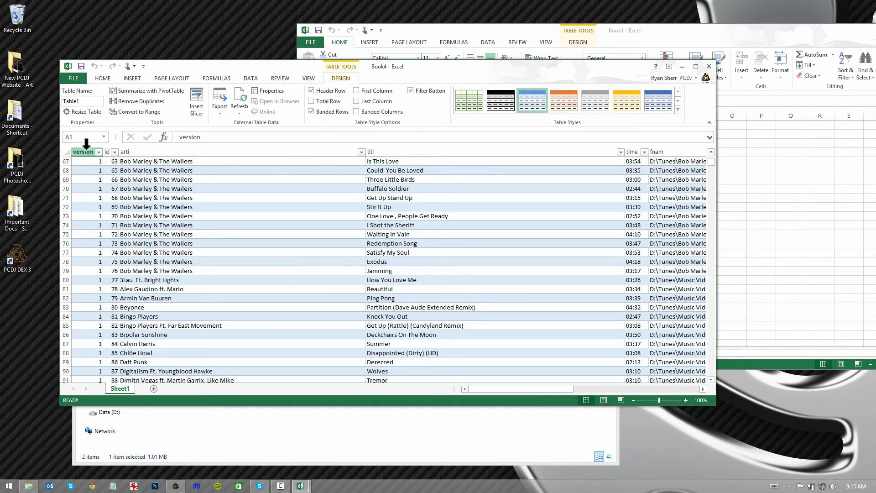
{"action": "mouse_move", "coordinate": [182, 174]}
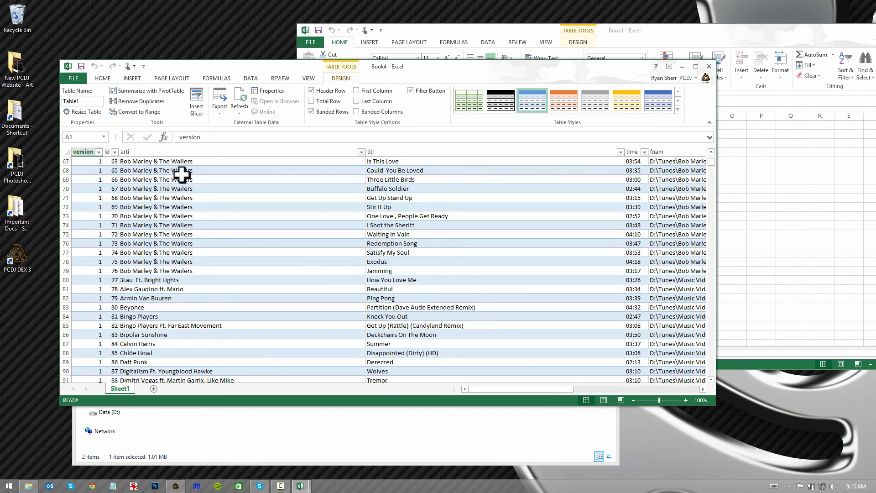